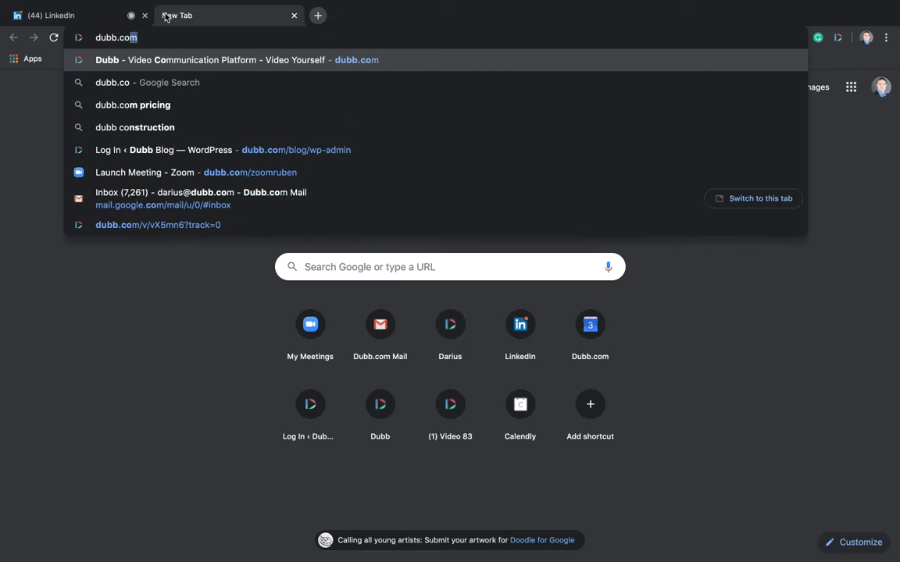
Open dubb.com and a Google search for 'dubb chrome extension', then return to LinkedIn.
key(Enter)
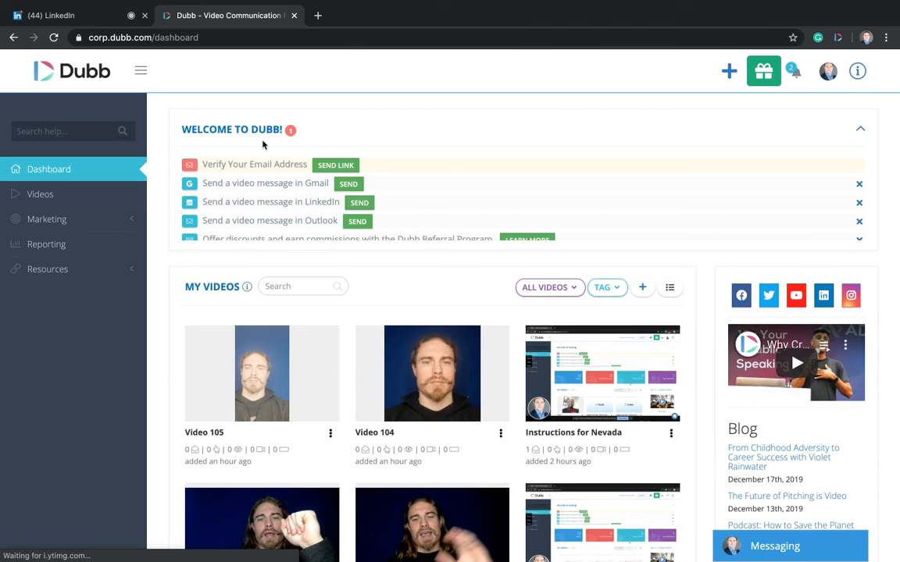
click(327, 15)
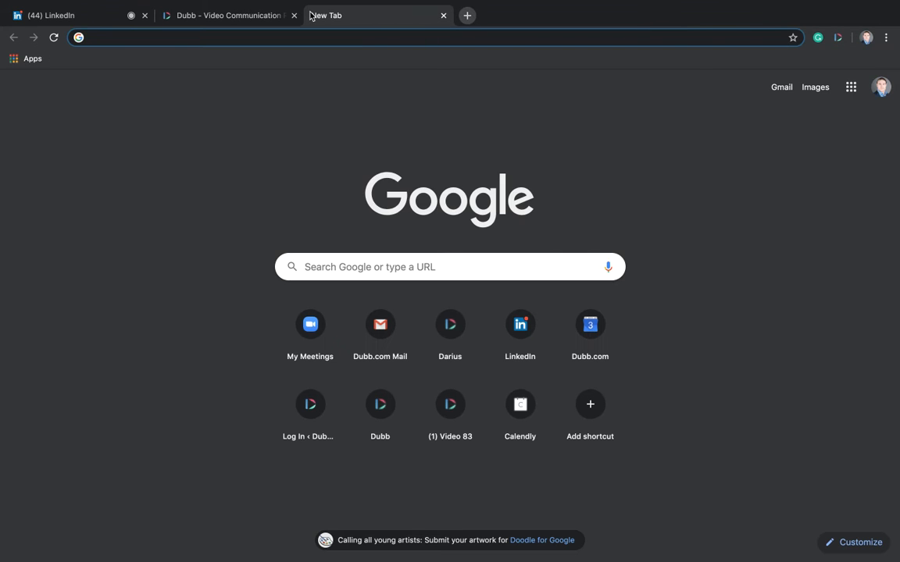
text(dubb chrome extension)
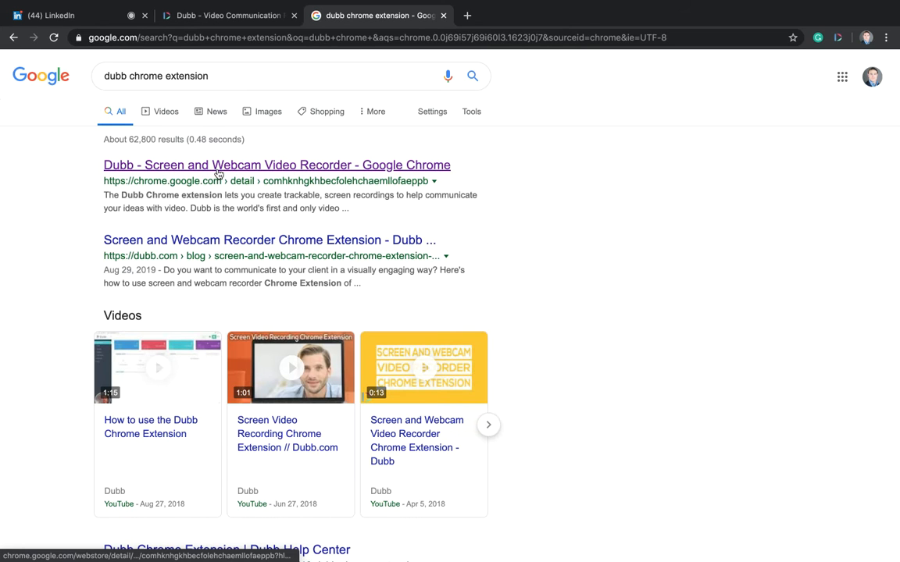
click(55, 15)
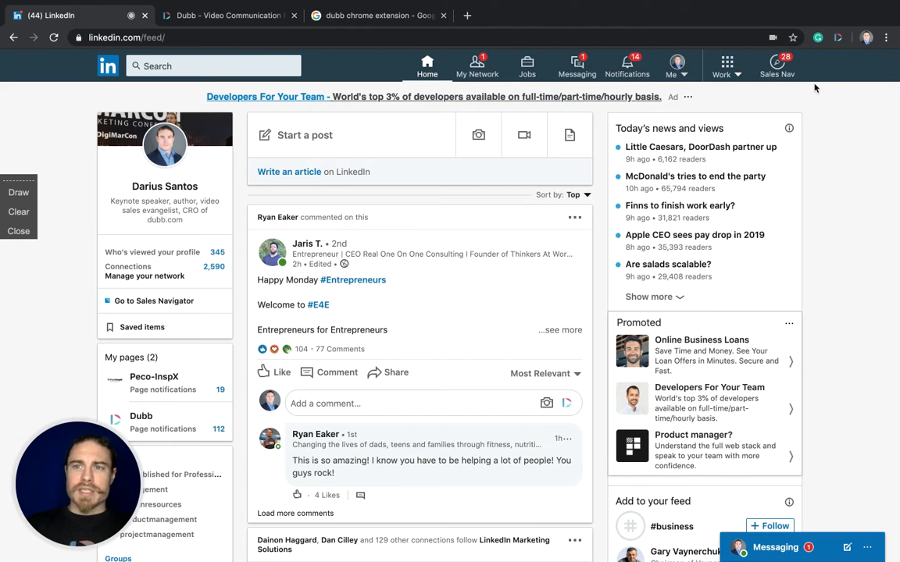
click(839, 38)
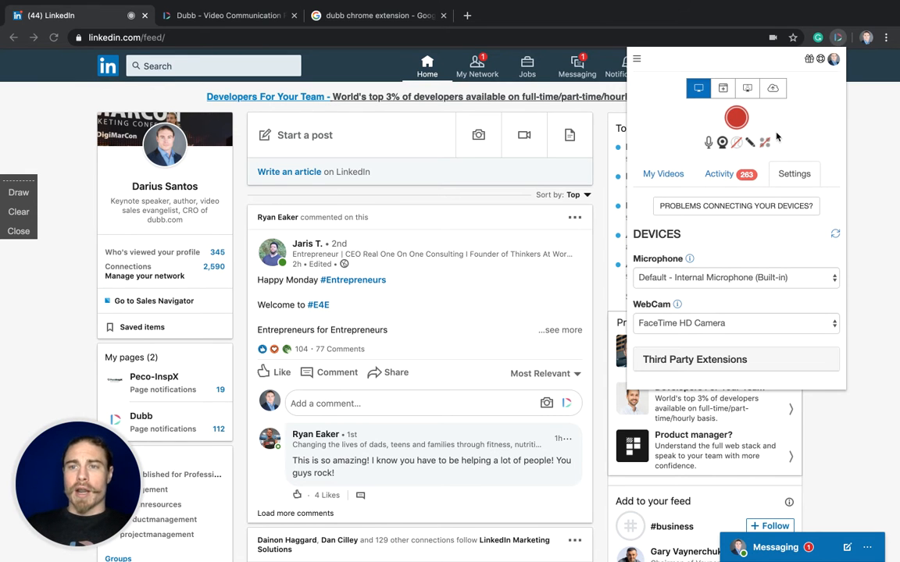
mouse_move(819, 137)
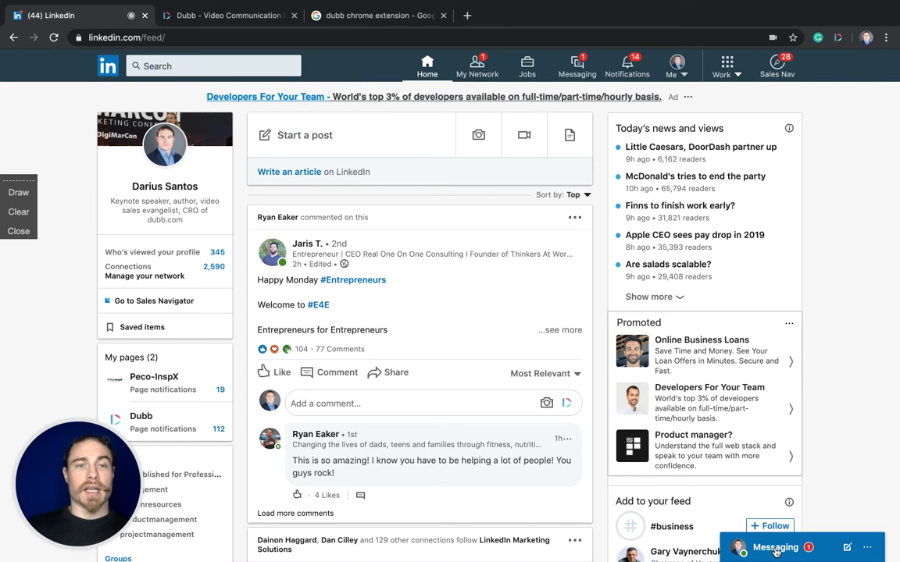
Compose a new message with the Linkedin Introduction Dubb video, personalized 'Video for Darius'.
click(775, 547)
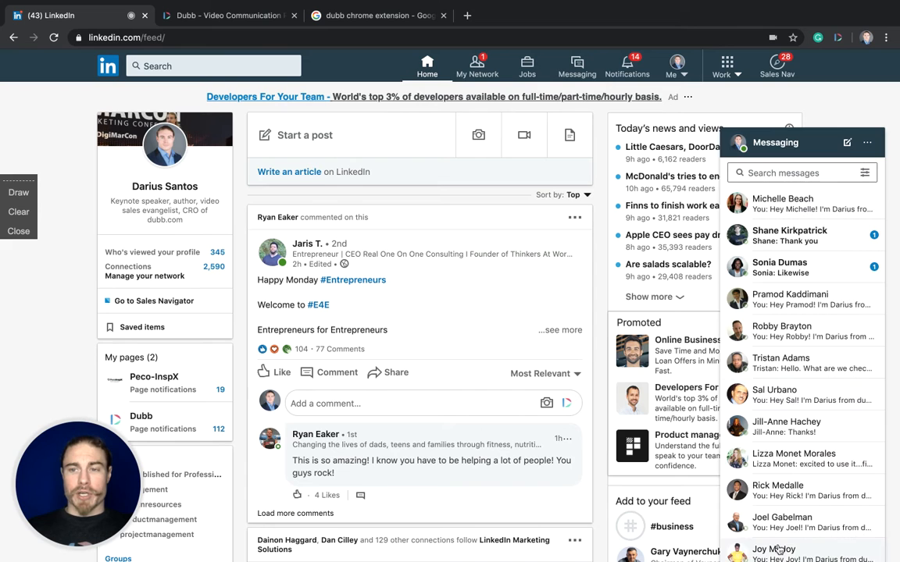
click(846, 142)
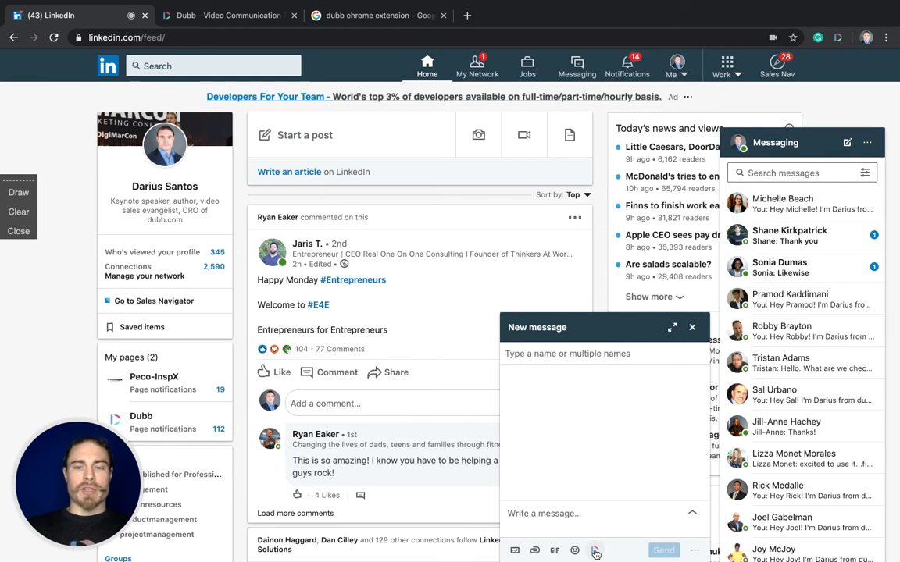
click(598, 548)
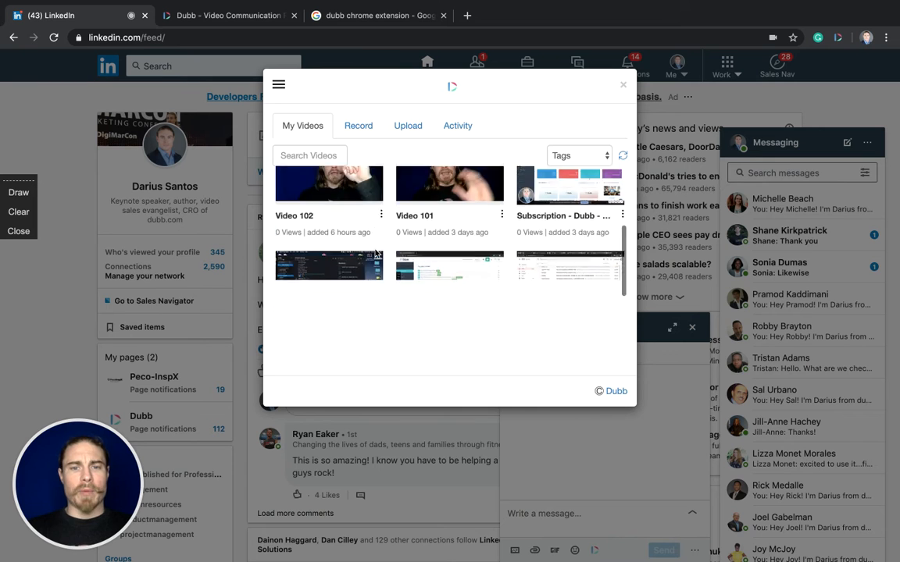
scroll(down, 3)
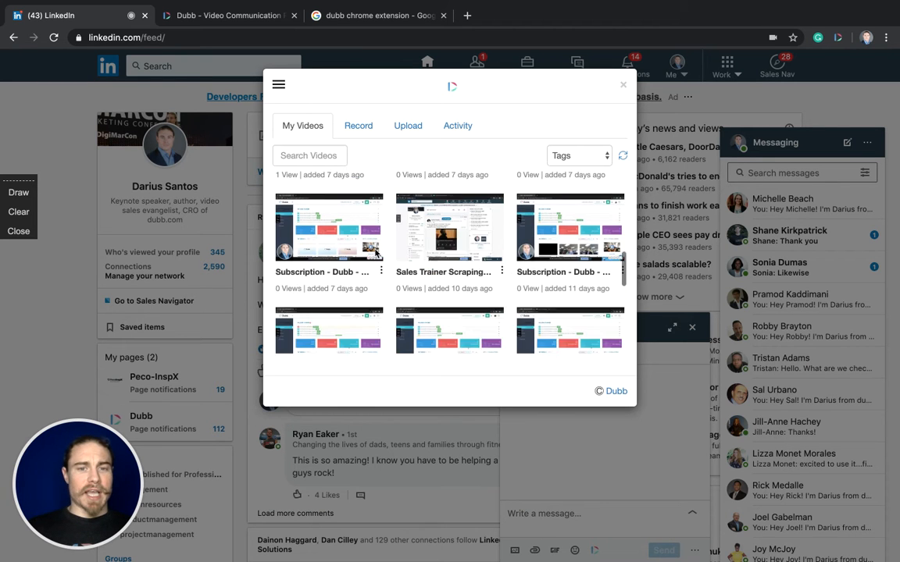
text(link)
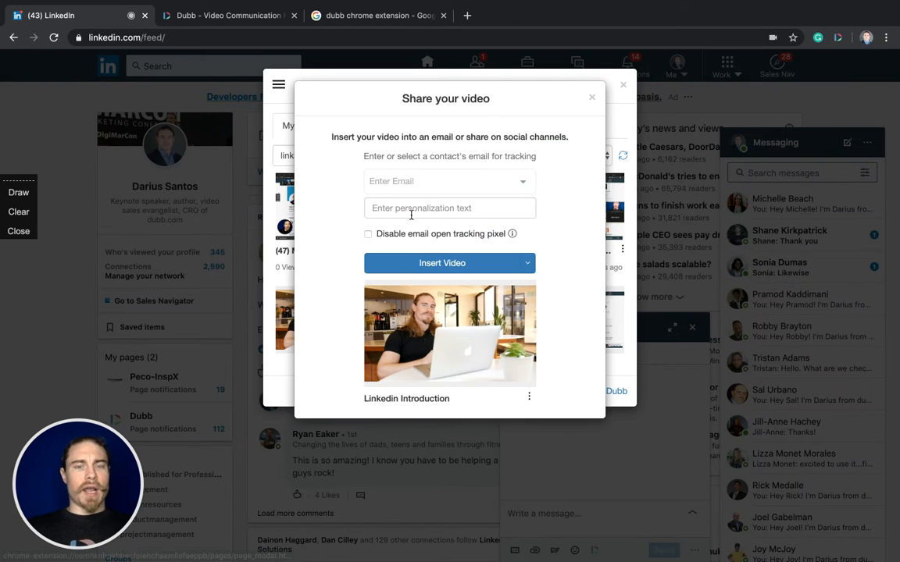
click(449, 208)
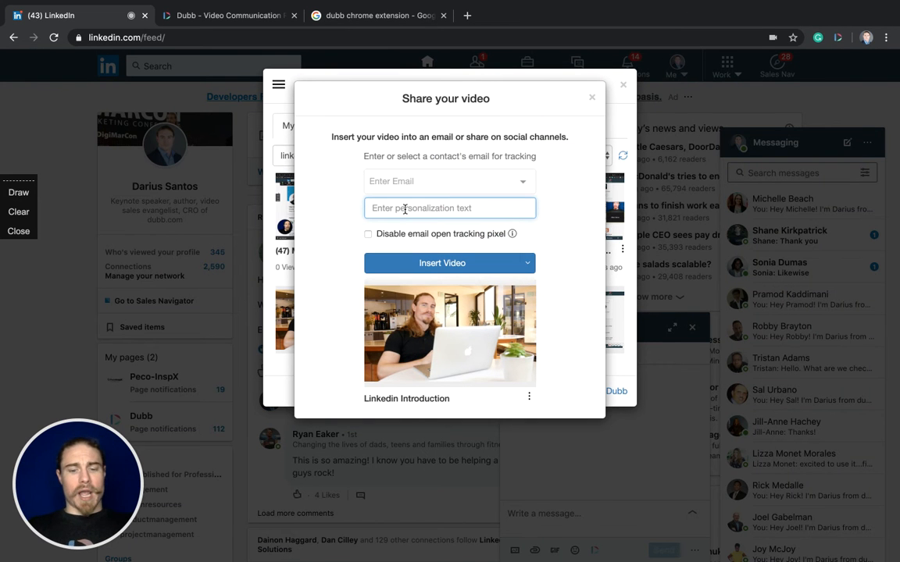
text(Video for)
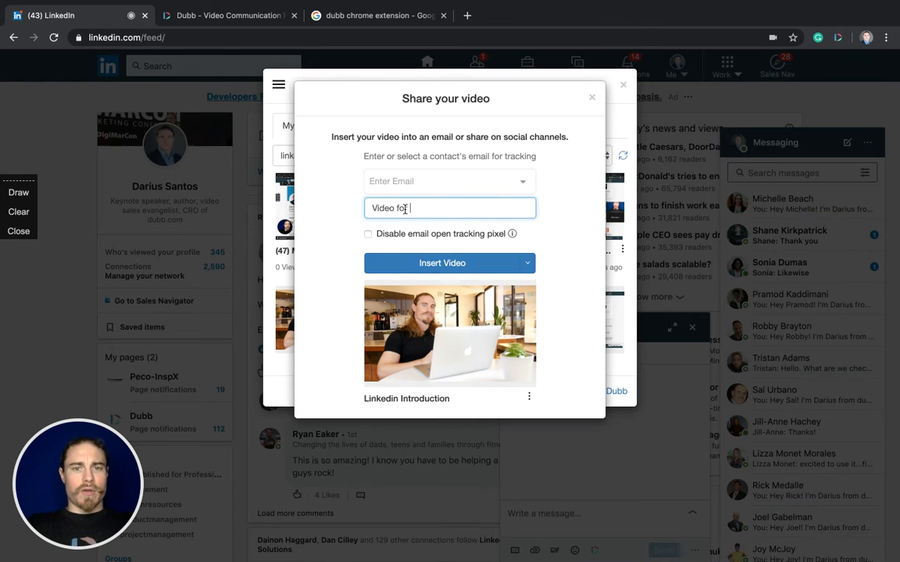
click(442, 263)
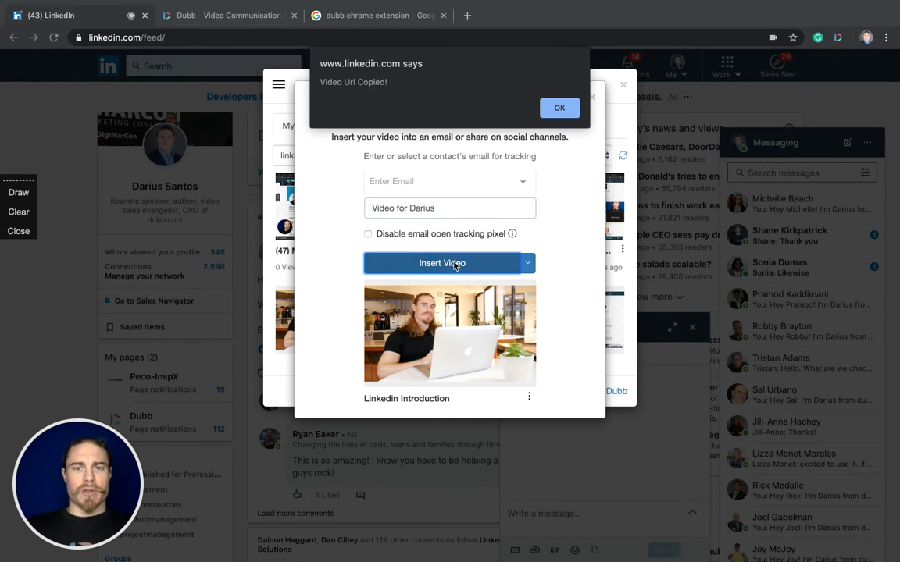
click(559, 107)
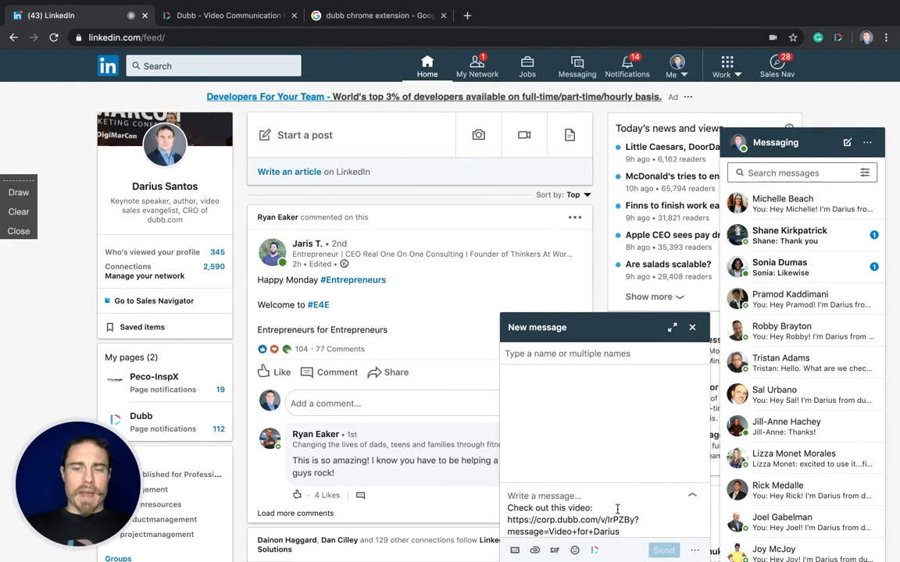
mouse_move(611, 510)
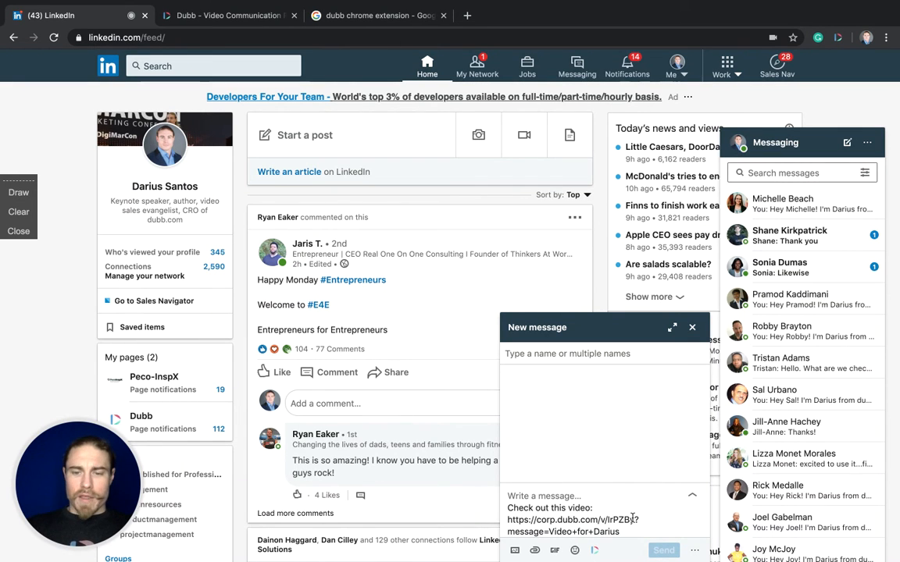
double_click(553, 508)
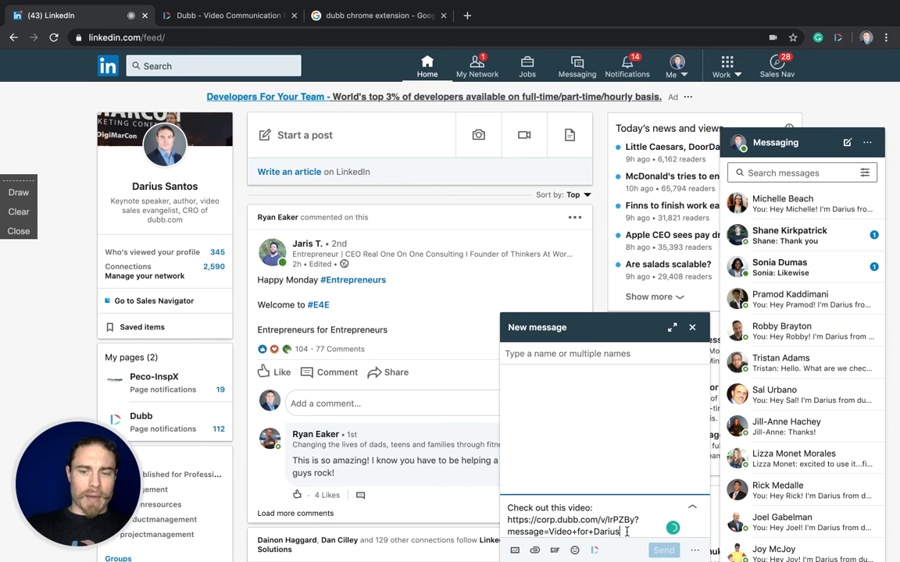
scroll(down, 3)
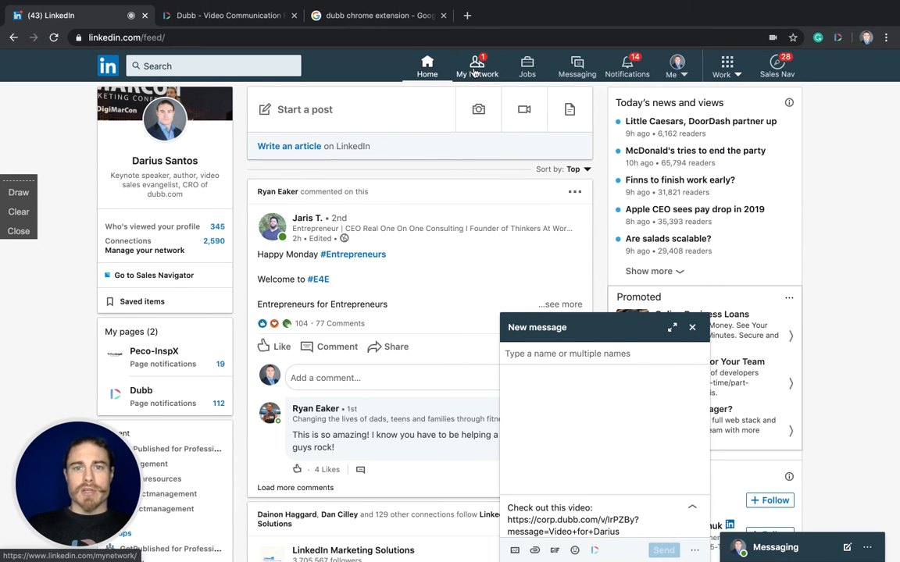
Invite a suggested My Network contact with a note holding a Dubb video link.
click(476, 66)
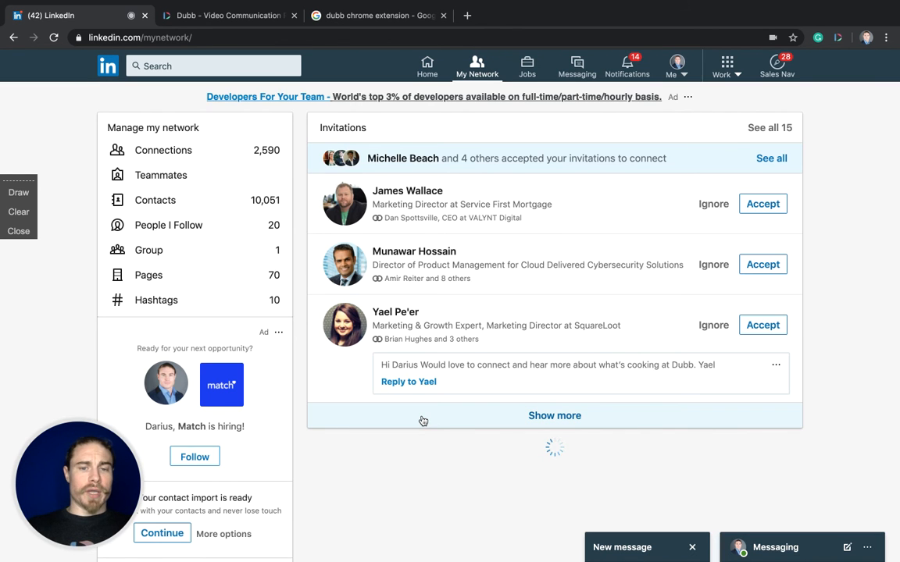
scroll(down, 3)
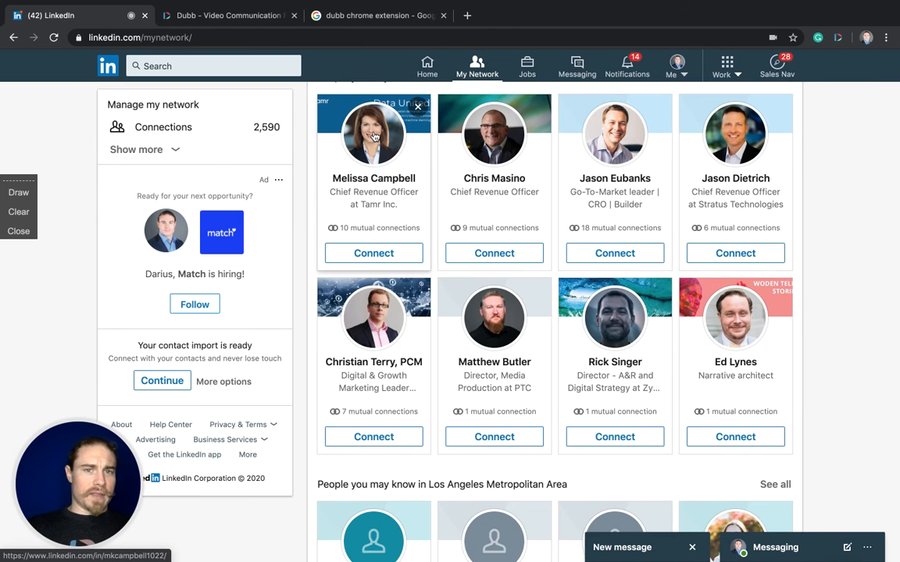
click(373, 133)
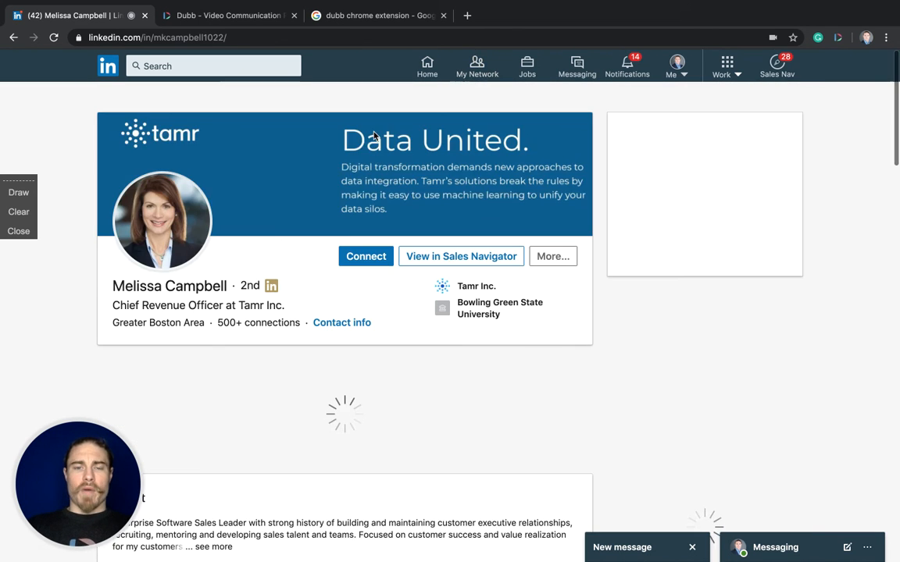
click(366, 256)
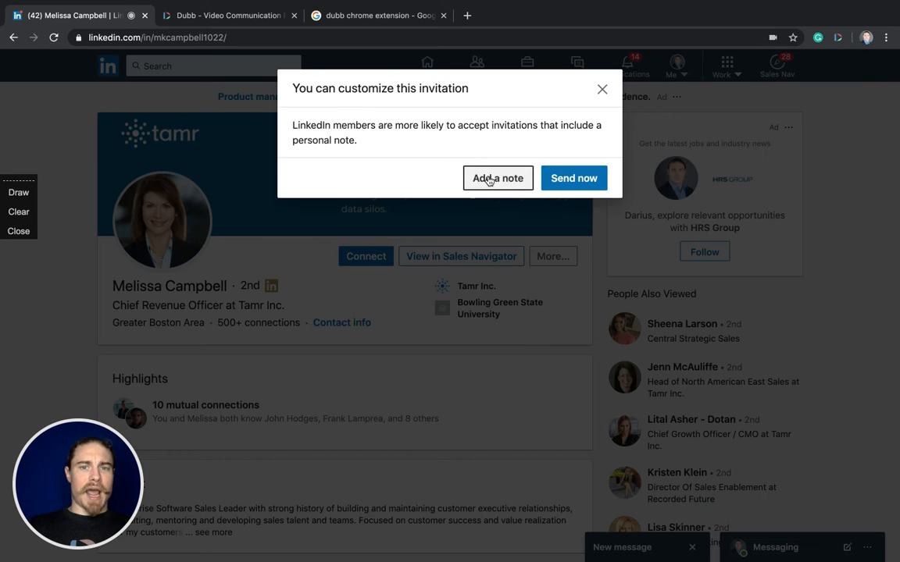
click(497, 178)
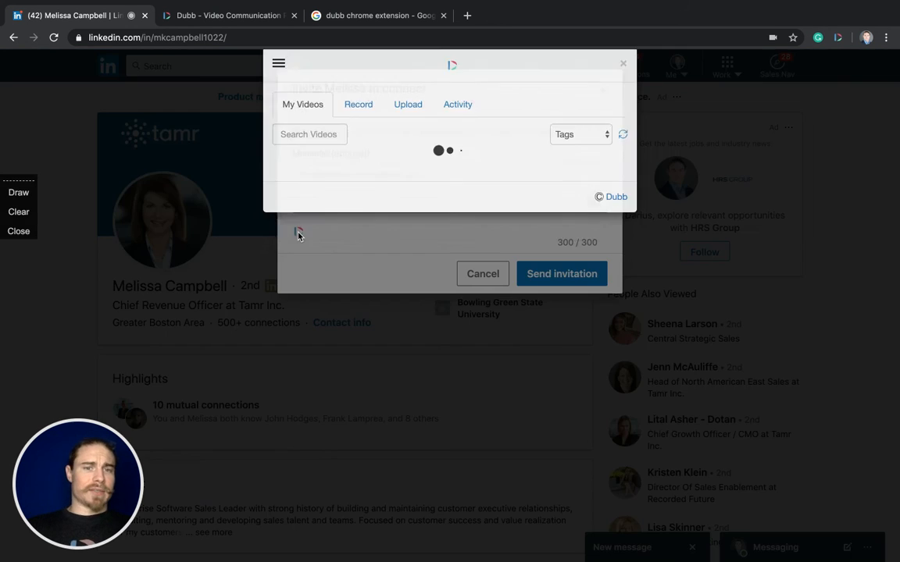
text(Li)
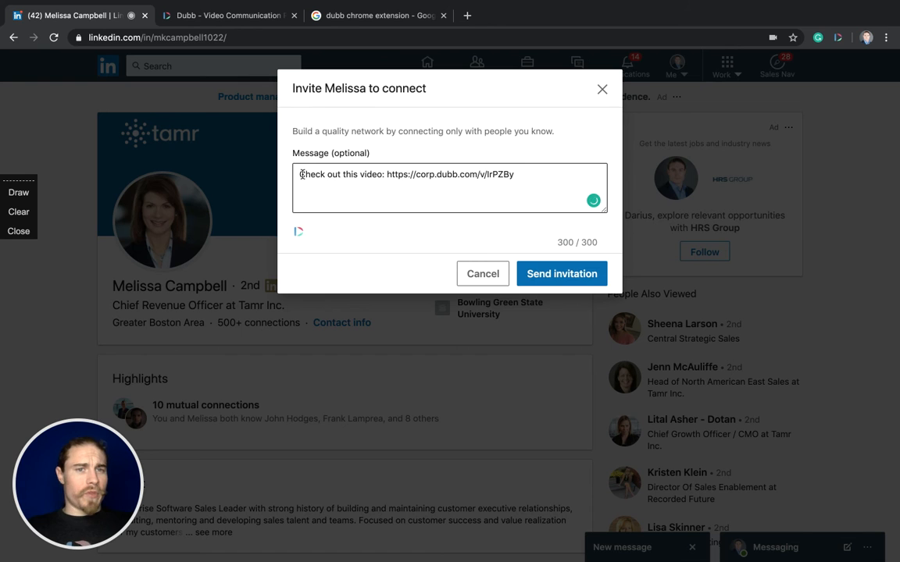
drag(299, 174, 384, 174)
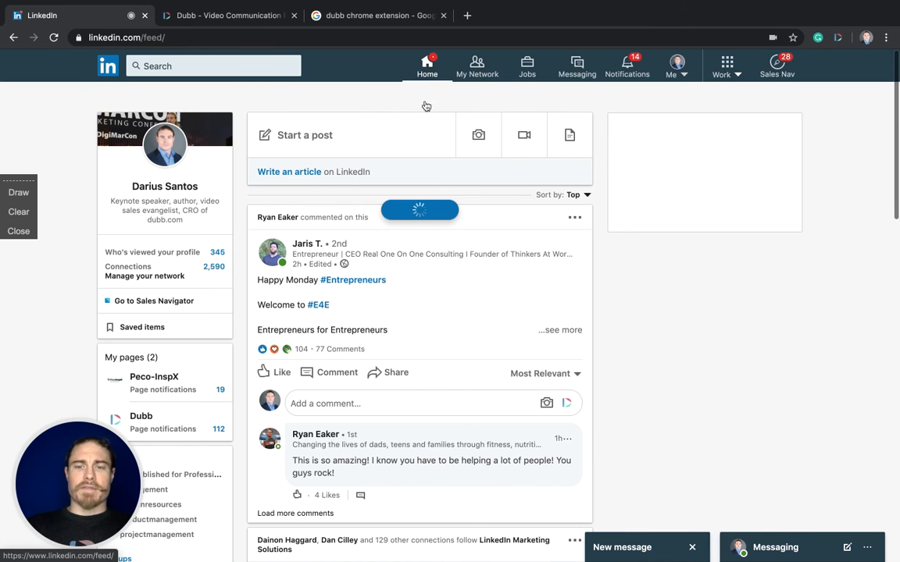
scroll(down, 3)
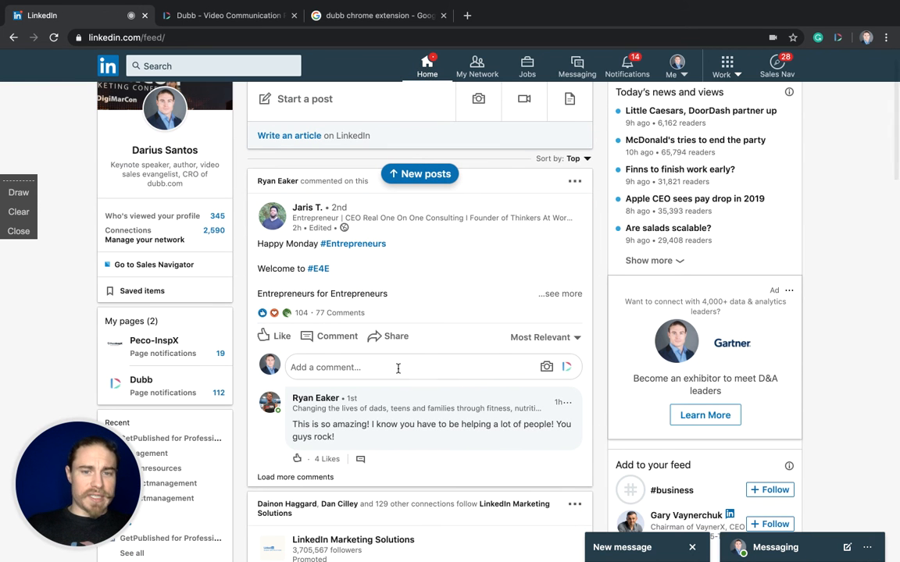
mouse_move(567, 366)
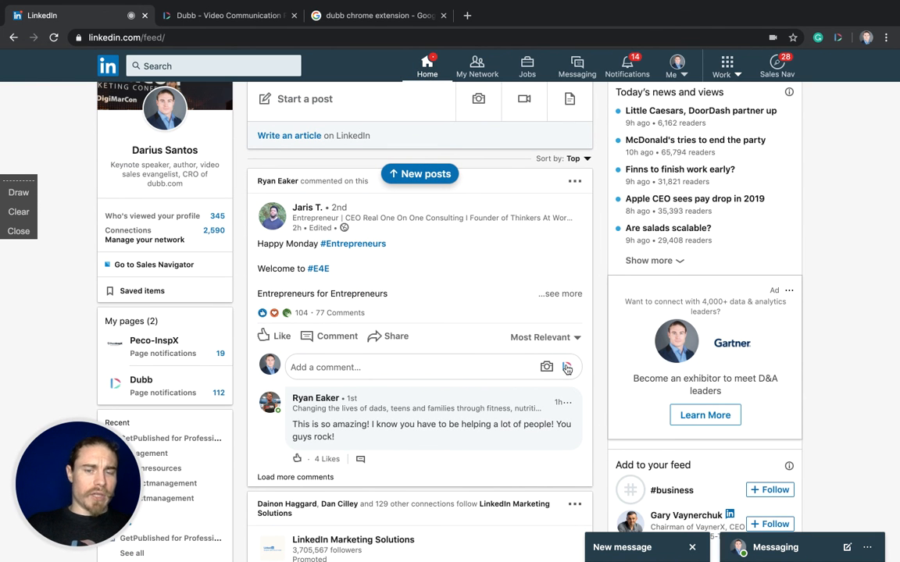